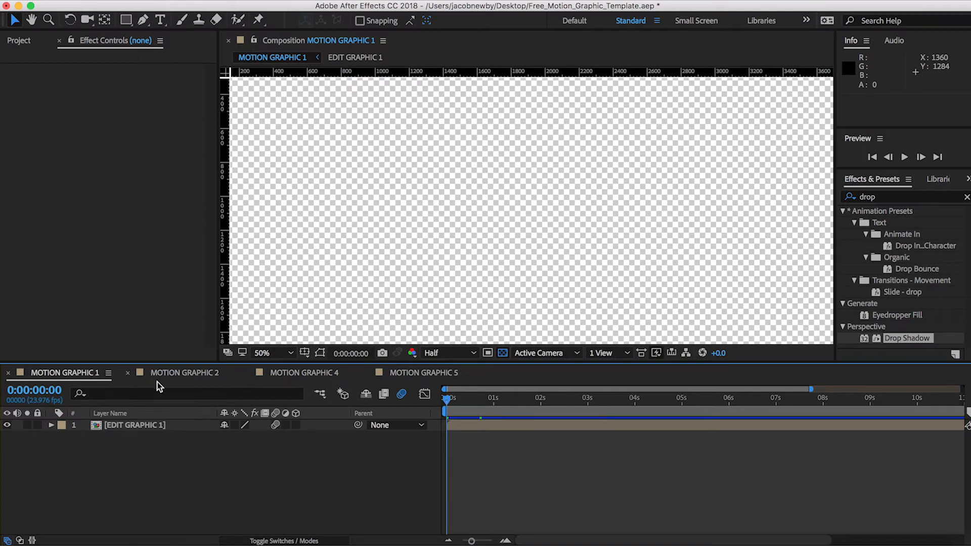
pyautogui.moveTo(415, 388)
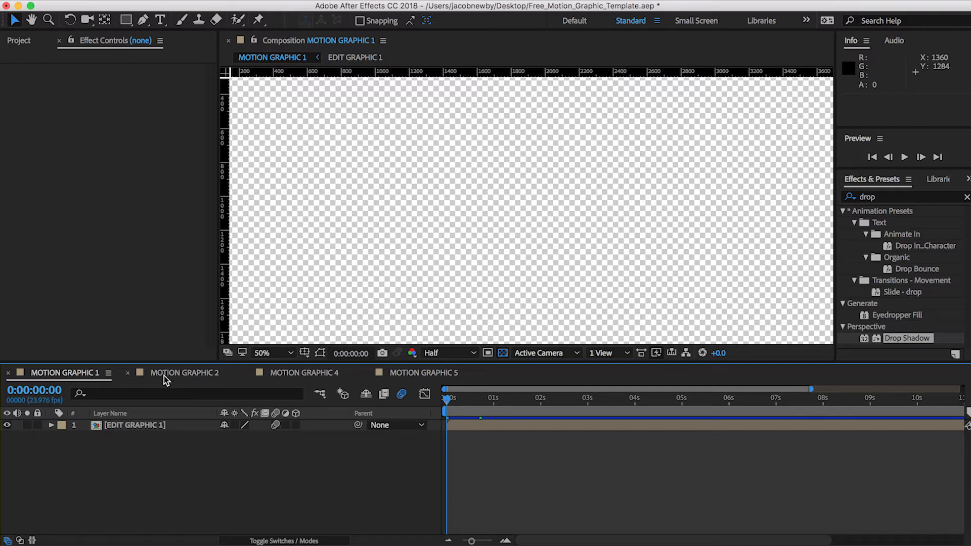
# - Preview the Motion Graphic 1 composition, then switch to Motion Graphic 2 with its Edit Graphic layers
pyautogui.click(184, 372)
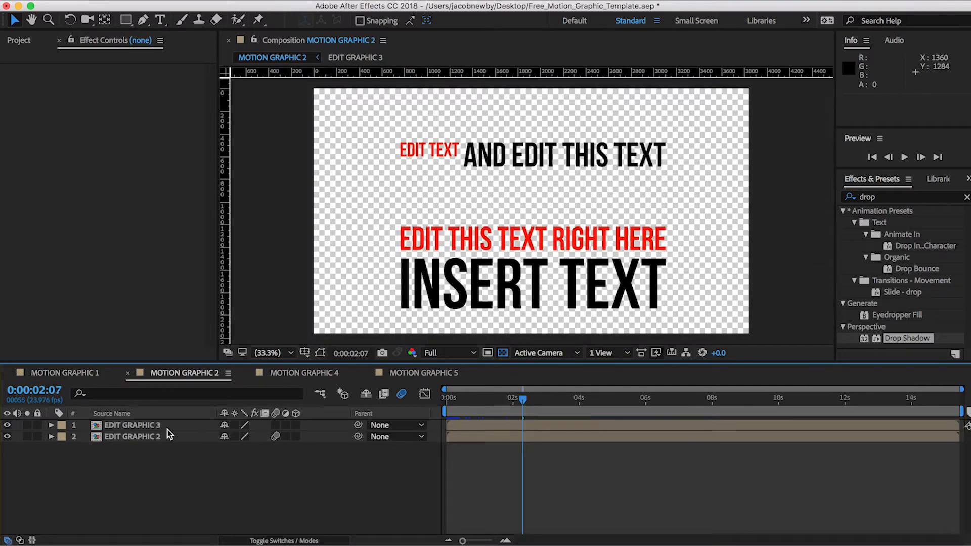
pyautogui.moveTo(234, 473)
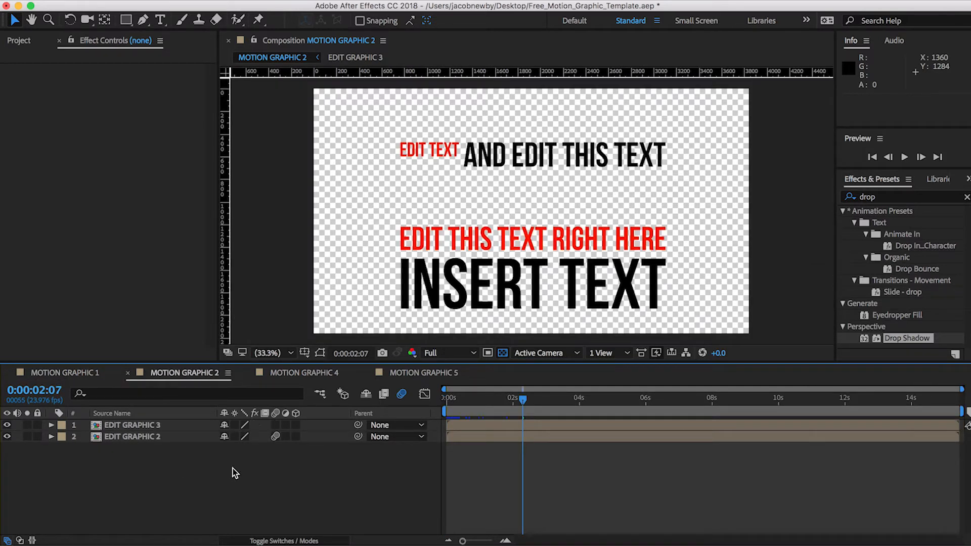
pyautogui.click(65, 372)
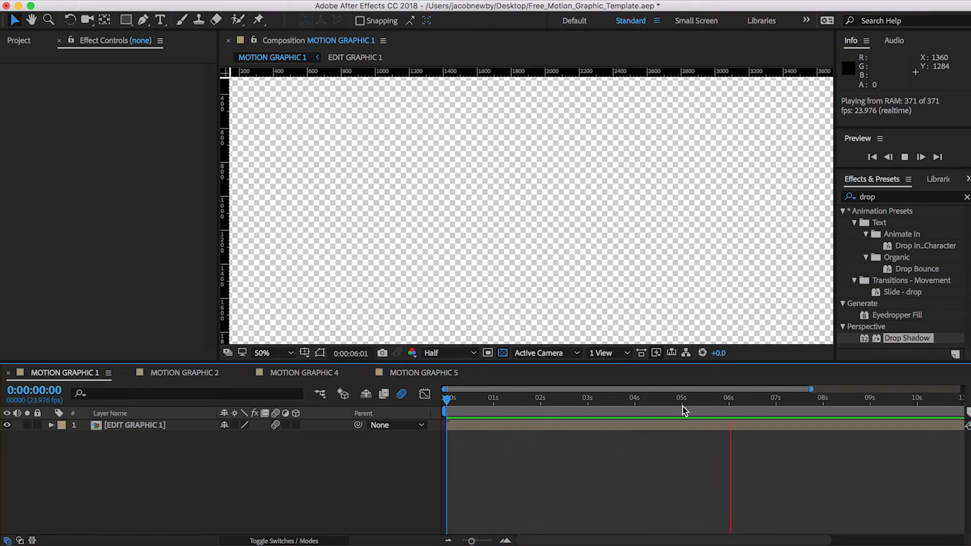
pyautogui.click(184, 372)
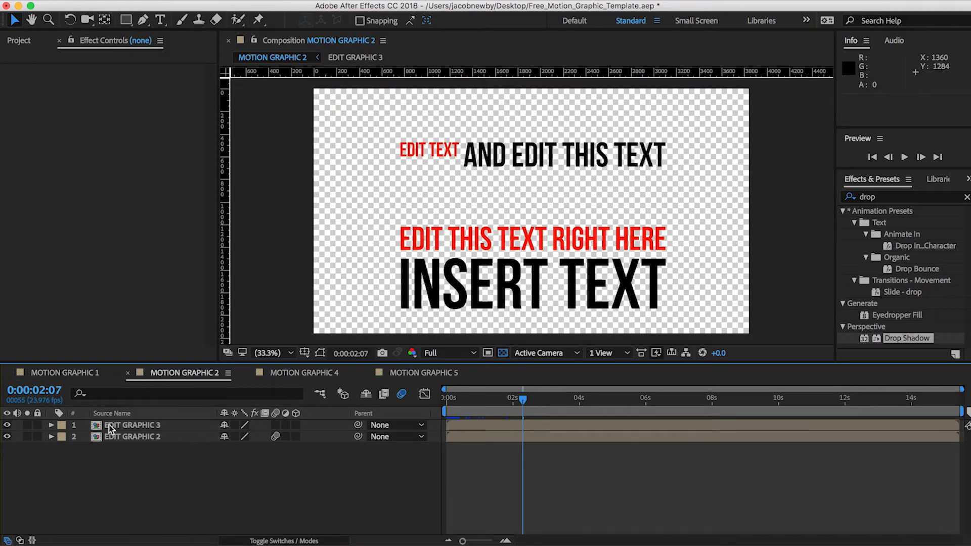
# - Play Motion Graphic 2 from its start, then bring up the Motion Graphic 4 composition
pyautogui.click(7, 424)
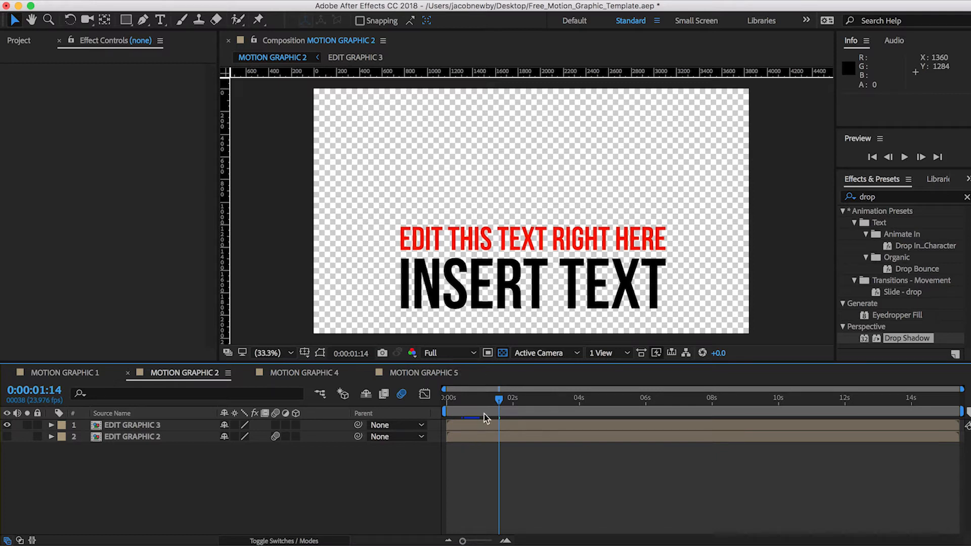
pyautogui.click(904, 156)
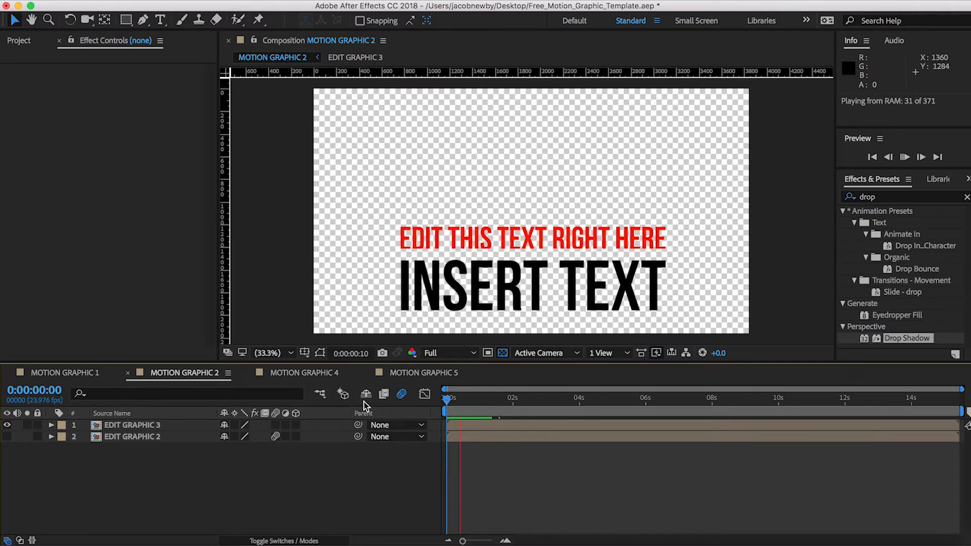
pyautogui.click(298, 372)
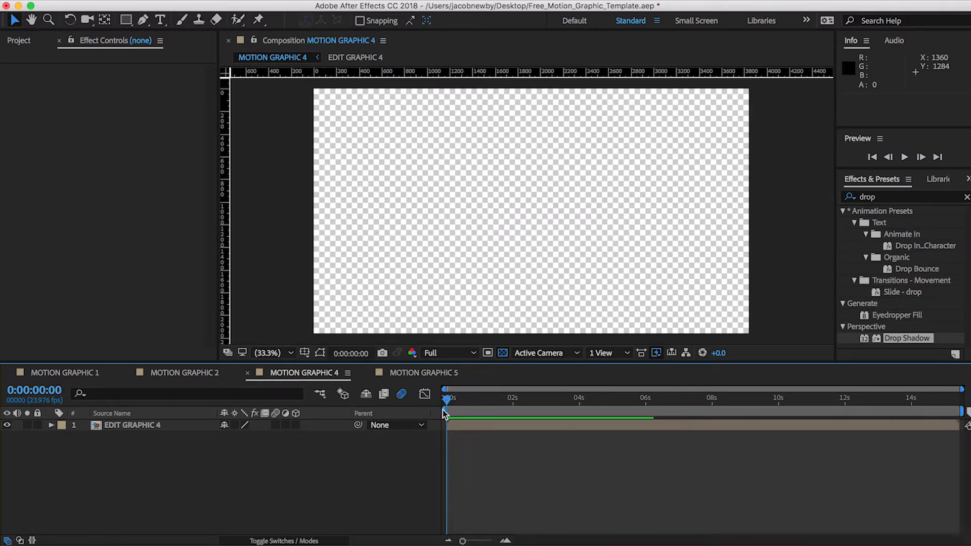
pyautogui.moveTo(454, 412)
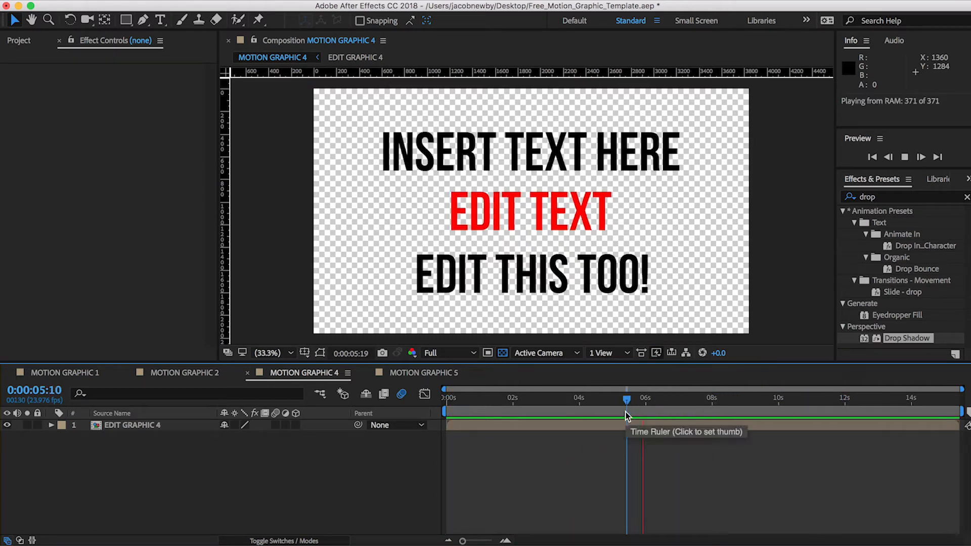
pyautogui.click(698, 411)
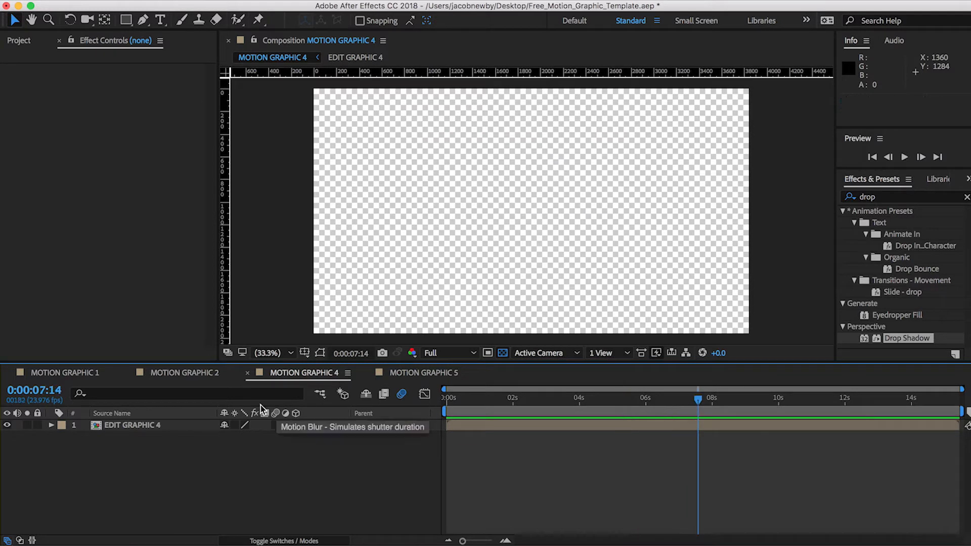
# - Preview the boxed 'Edit the Text' animation in Motion Graphic 5, stop it, and return to Motion Graphic 2
pyautogui.click(420, 372)
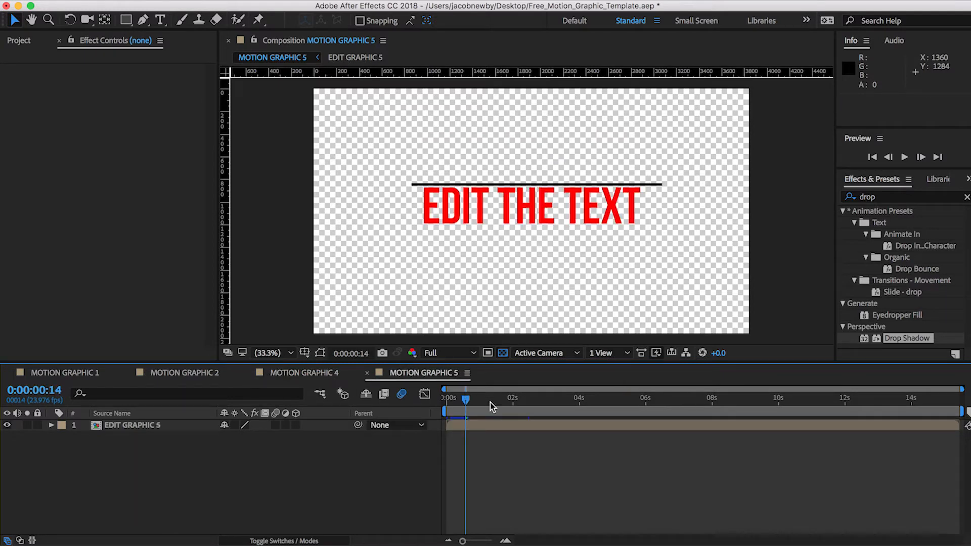
pyautogui.press('space')
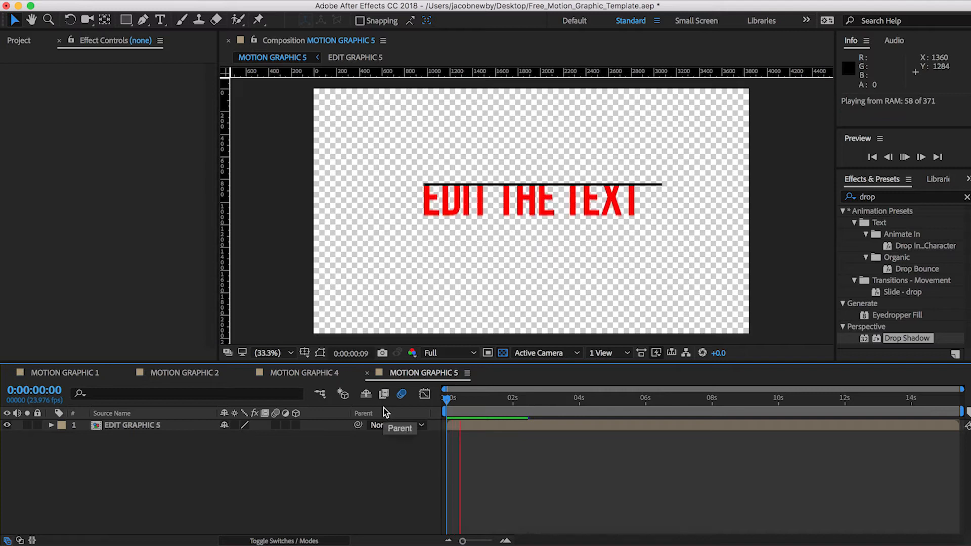
pyautogui.click(508, 411)
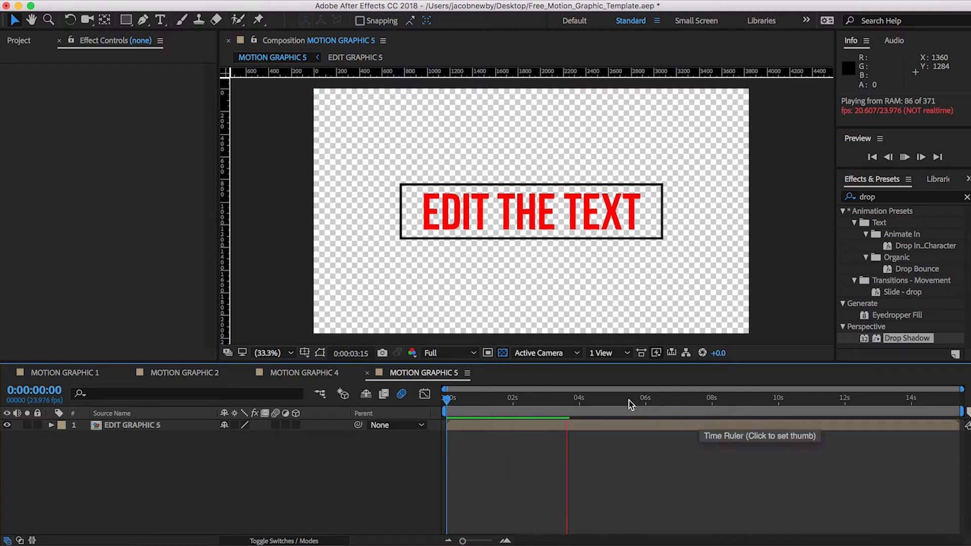
pyautogui.click(570, 397)
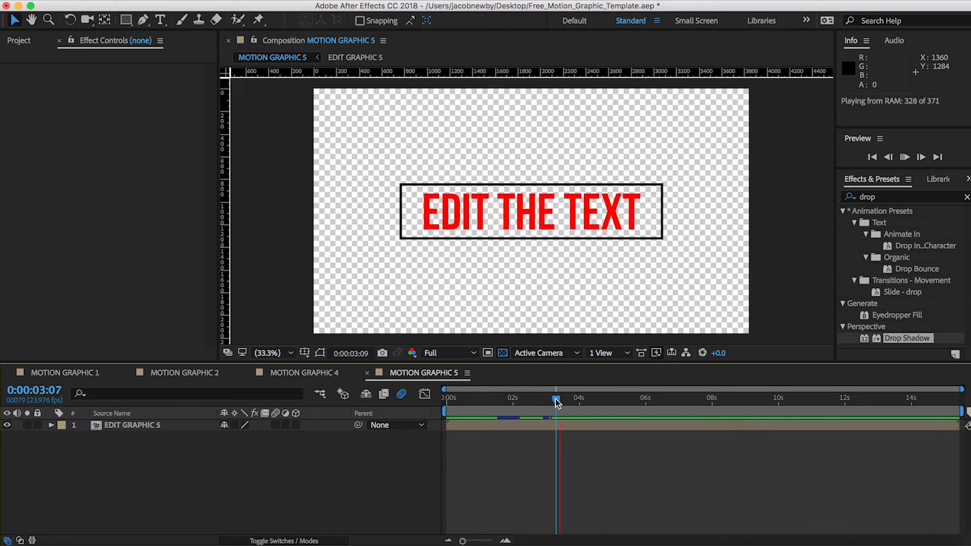
pyautogui.click(615, 400)
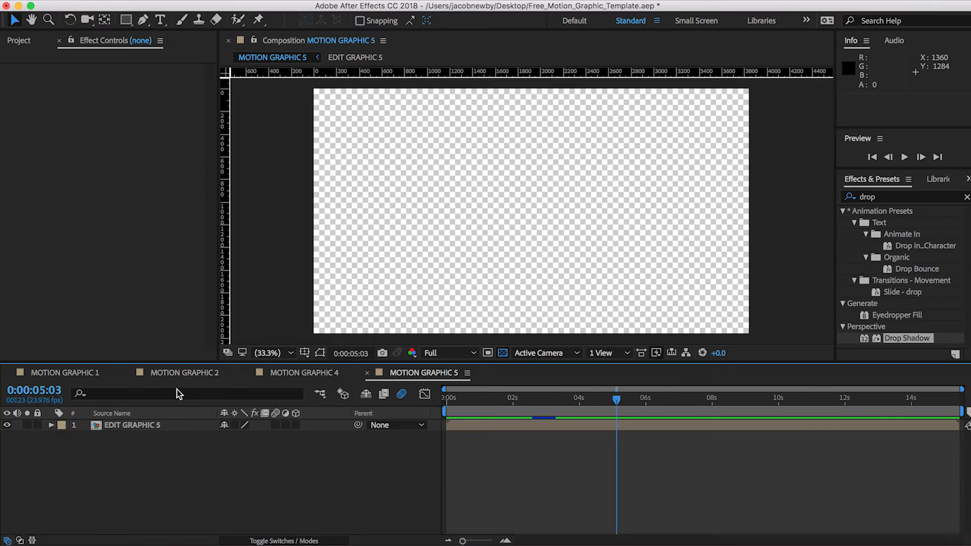
pyautogui.click(184, 374)
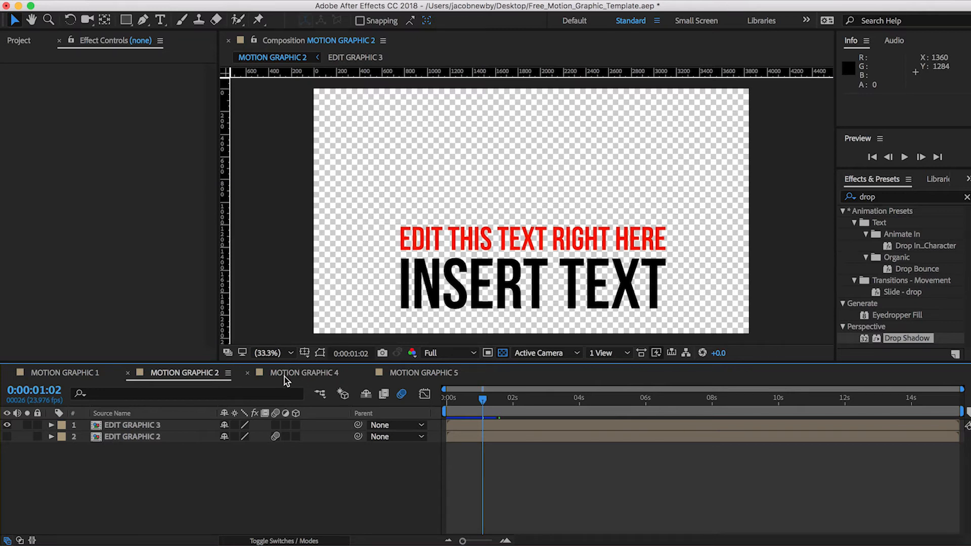
# - Scrub Motion Graphic 2 to about 1s and open the nested Edit Graphic 3 precomp
pyautogui.click(62, 372)
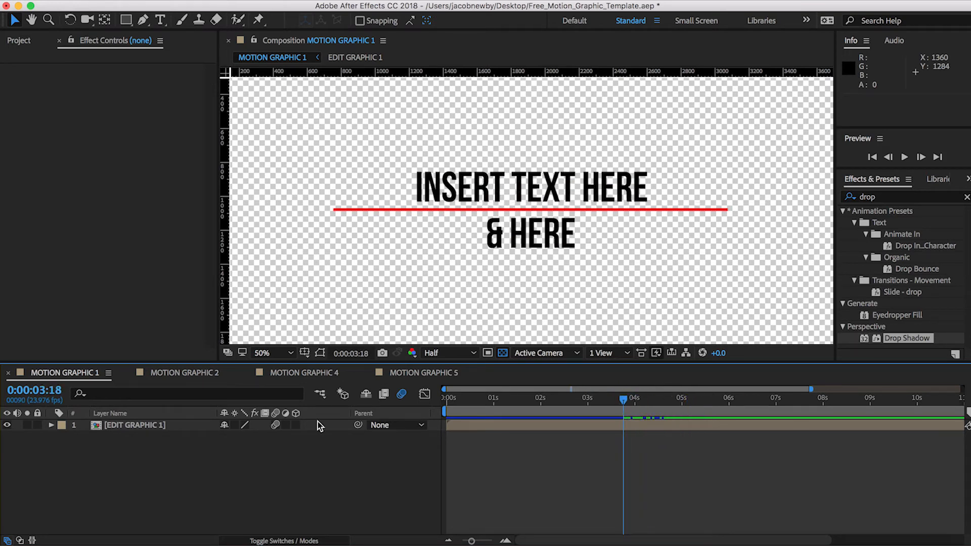
pyautogui.click(183, 372)
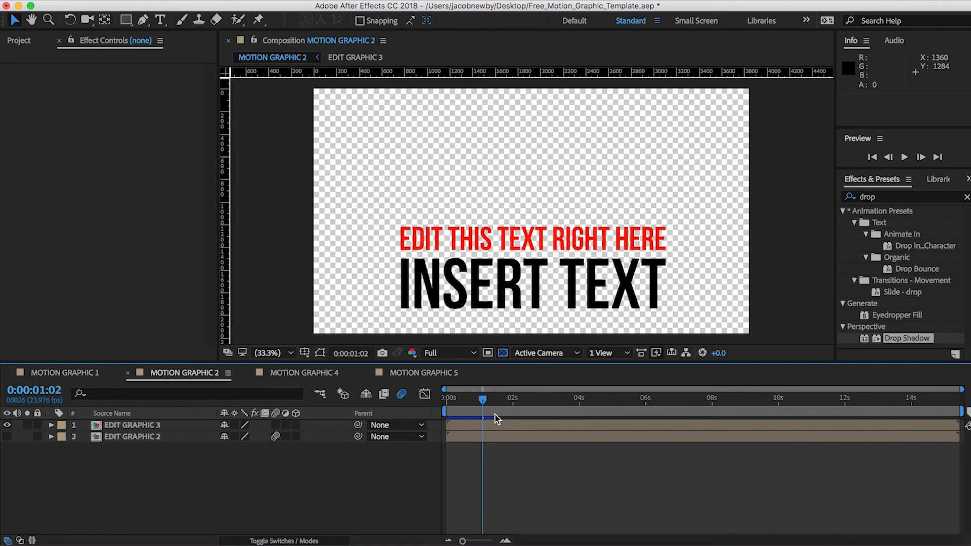
pyautogui.moveTo(483, 401); pyautogui.dragTo(499, 400)
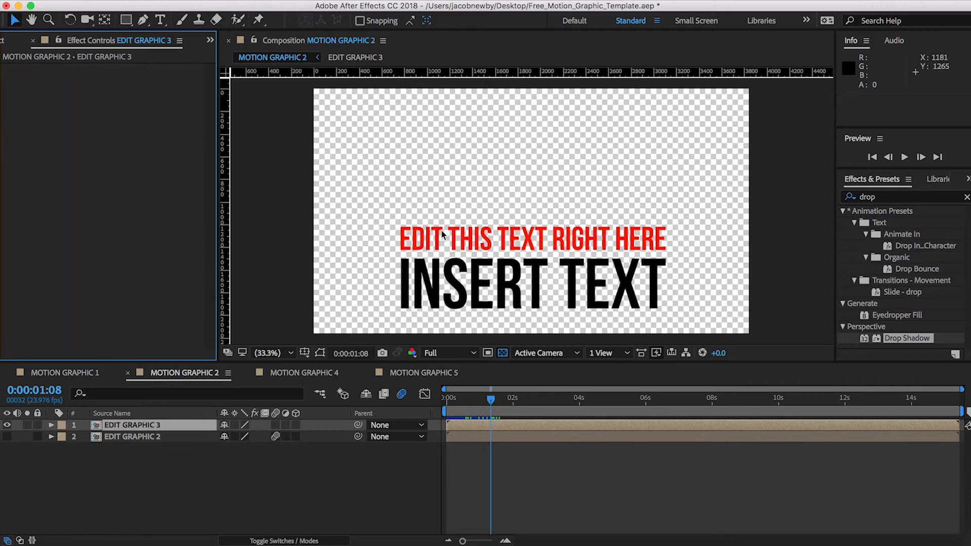
pyautogui.moveTo(468, 210)
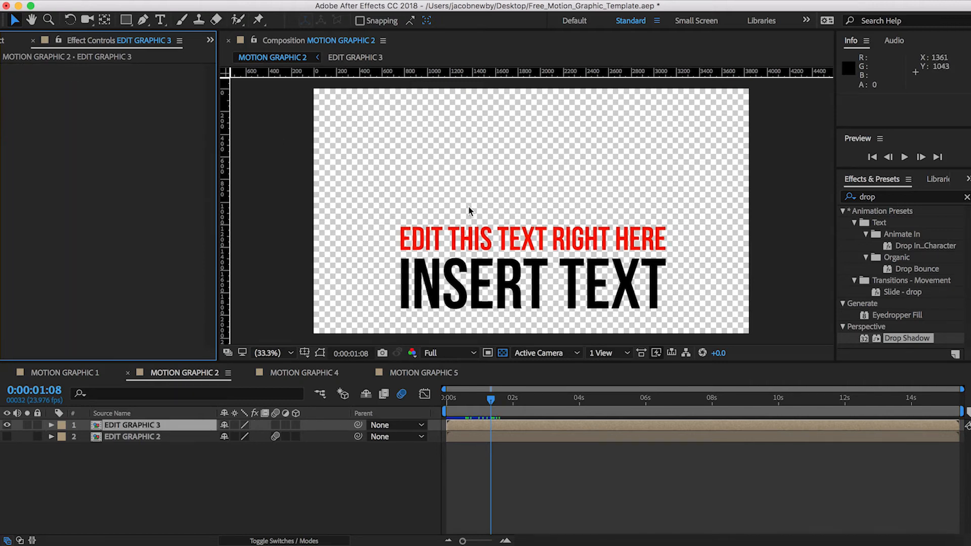
pyautogui.click(132, 424)
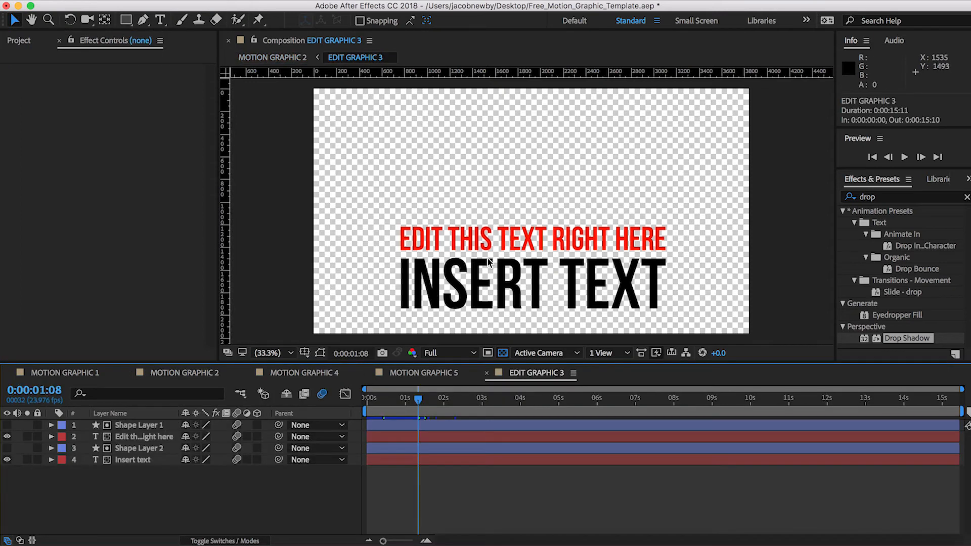
pyautogui.moveTo(489, 253)
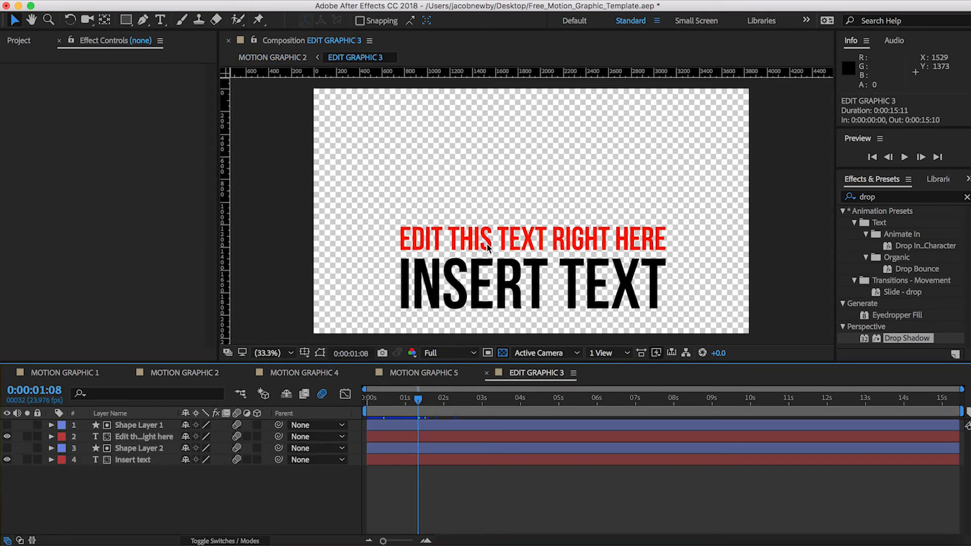
# - Select the red 'Edit this text right here' headline layer in Edit Graphic 3
pyautogui.click(184, 372)
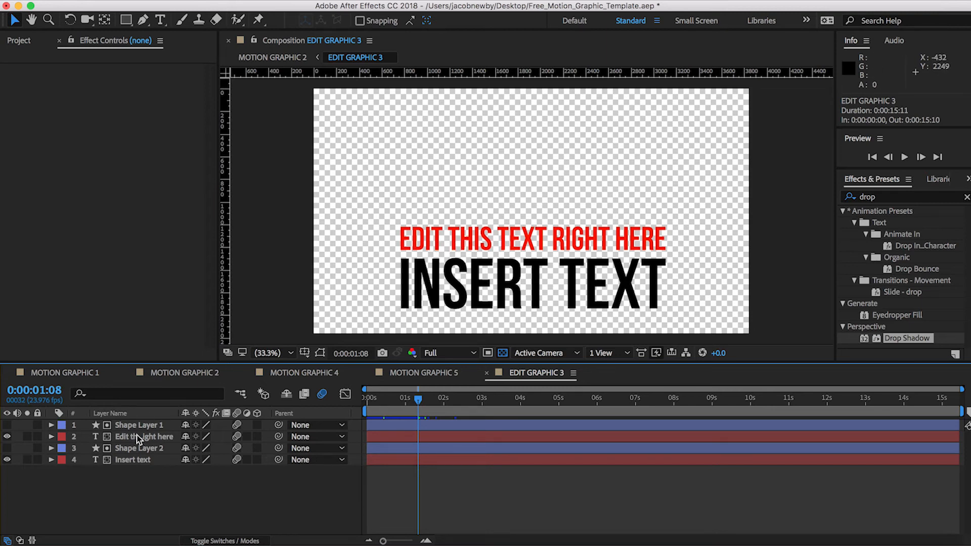
pyautogui.click(143, 437)
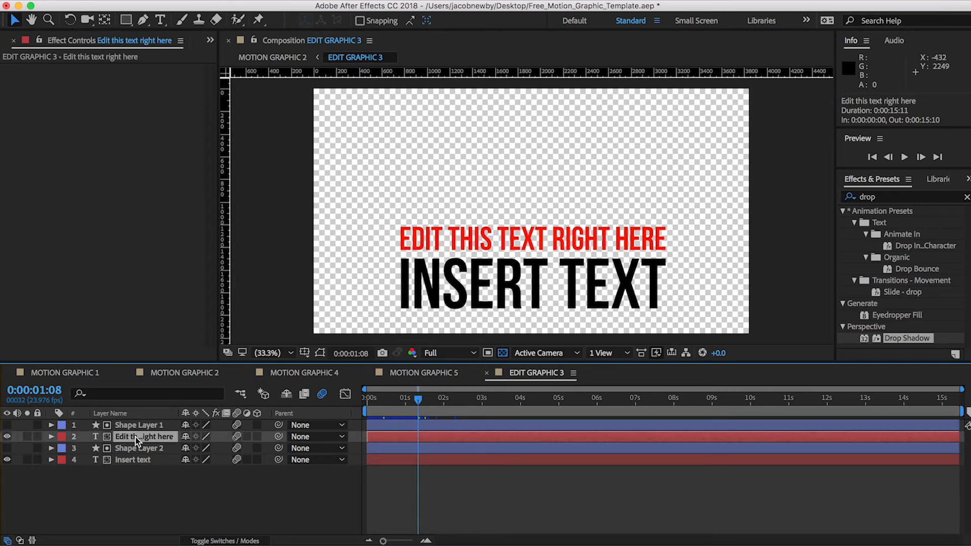
# - Preview blue and dark red fills on the text lines, keep the originals, and clear the Insert Text words
pyautogui.click(161, 20)
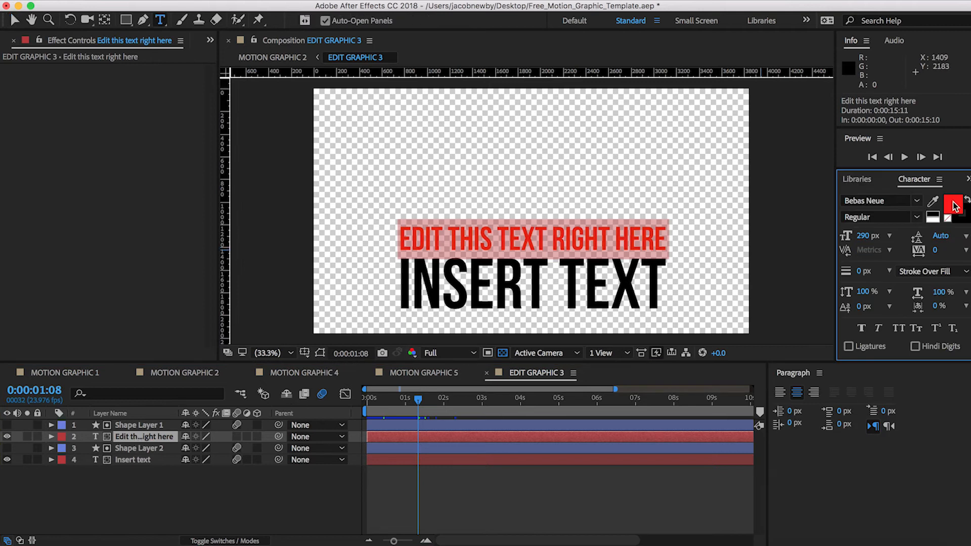
pyautogui.click(953, 205)
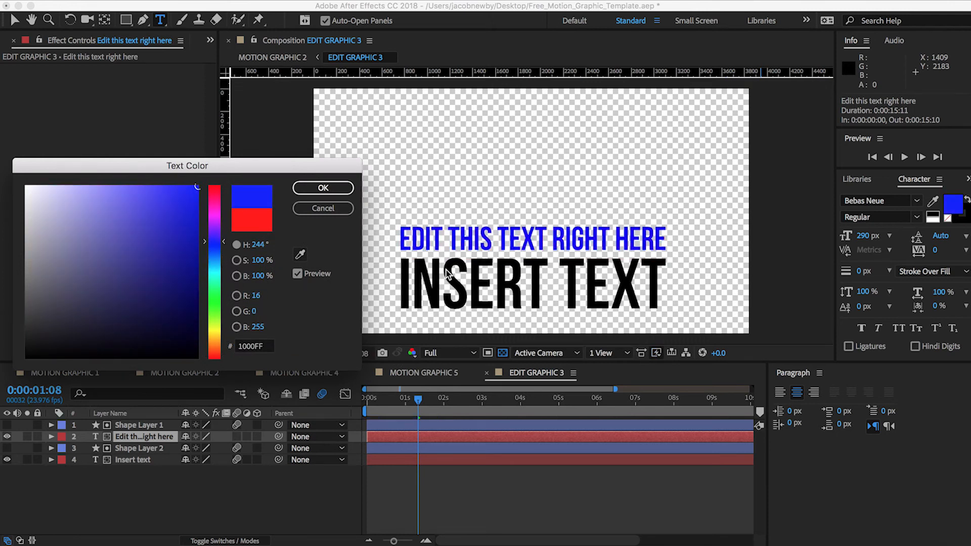
pyautogui.click(322, 188)
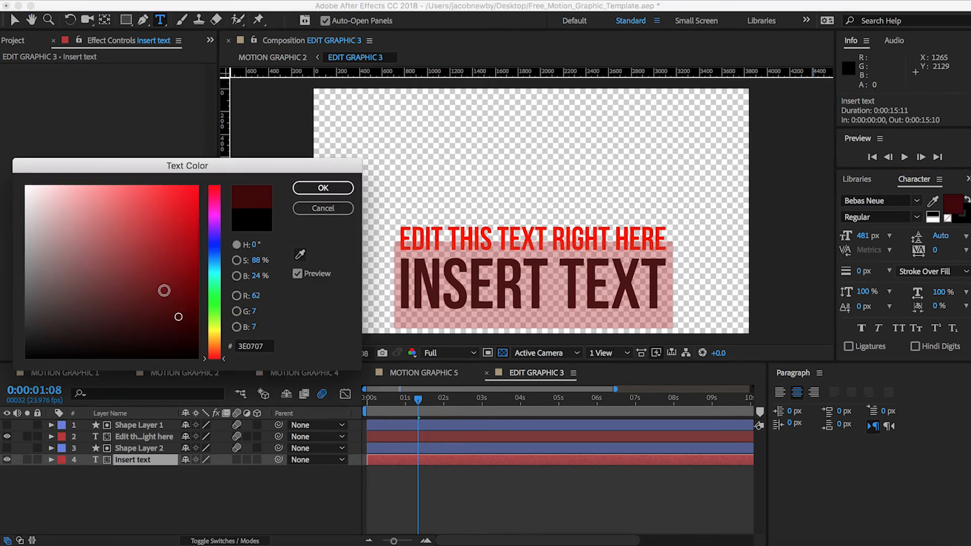
pyautogui.click(181, 243)
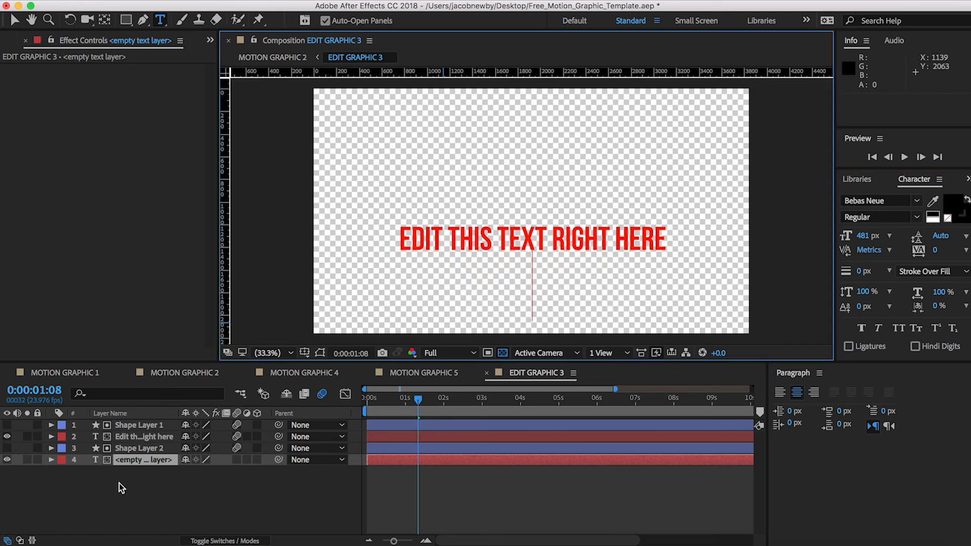
pyautogui.write('J')
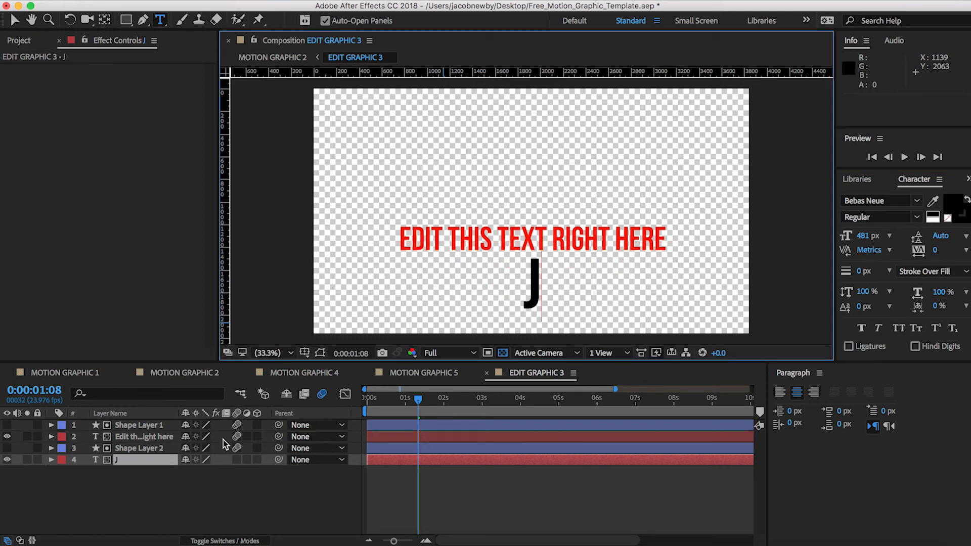
pyautogui.write('ake Newby')
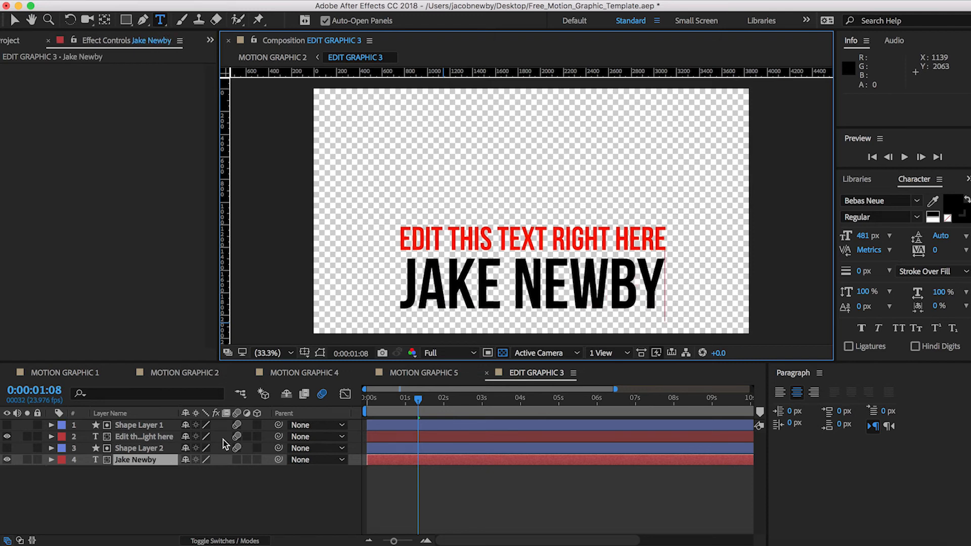
pyautogui.write('Insert text')
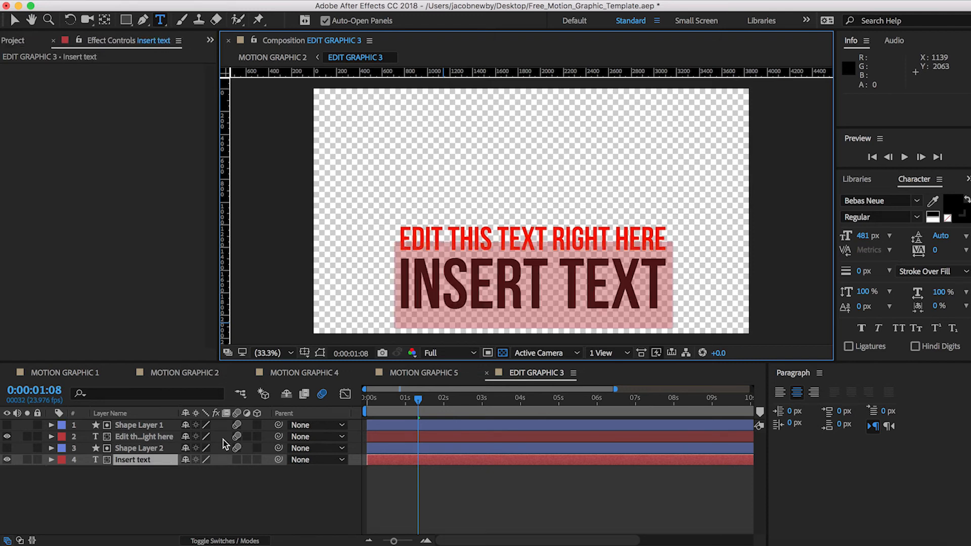
pyautogui.click(365, 397)
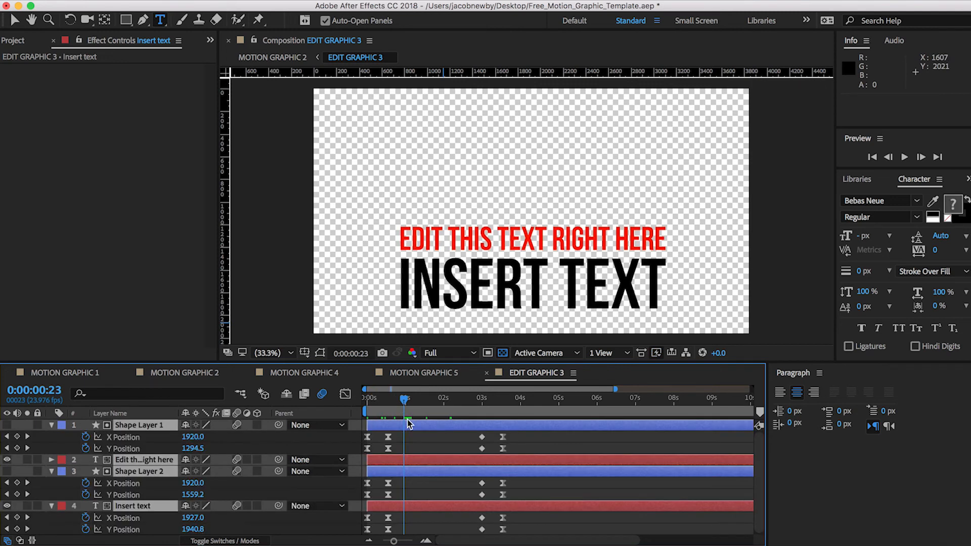
pyautogui.moveTo(455, 479)
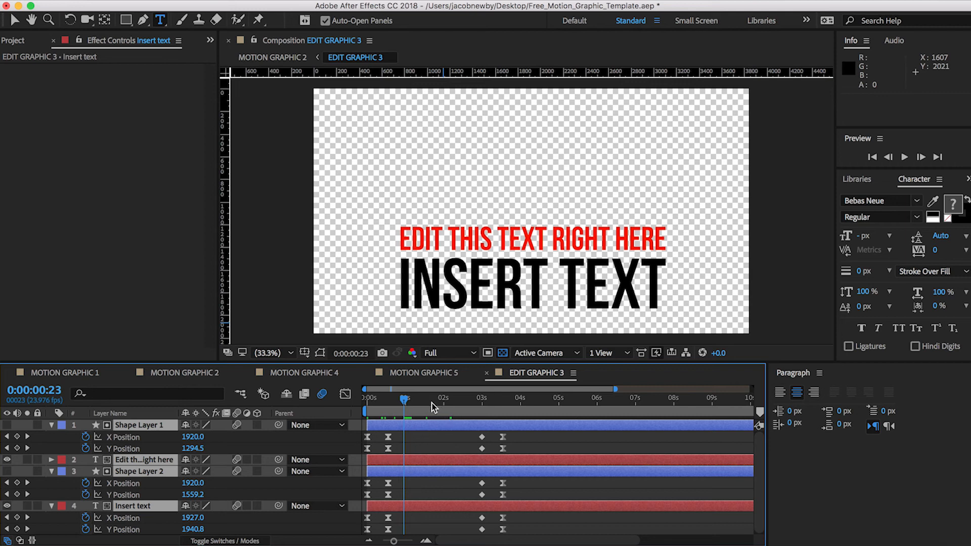
pyautogui.moveTo(431, 406)
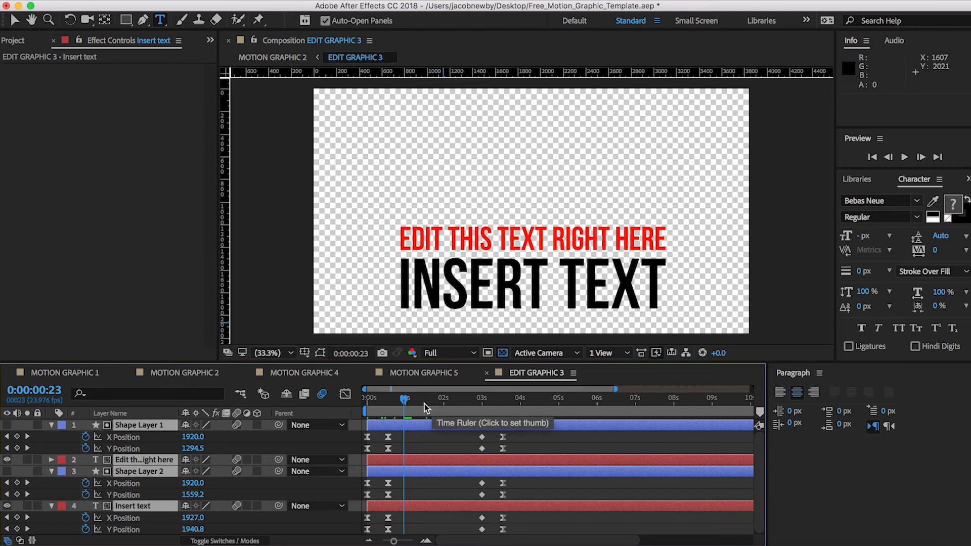